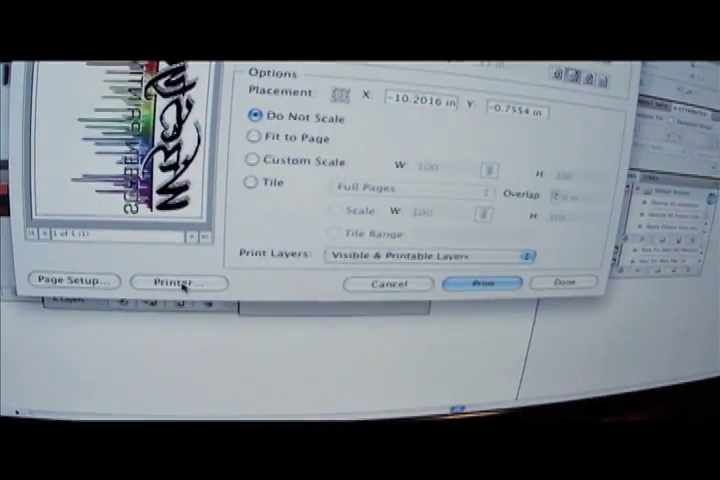
Open the printer's own settings from Illustrator's Print dialog.
left_click(179, 282)
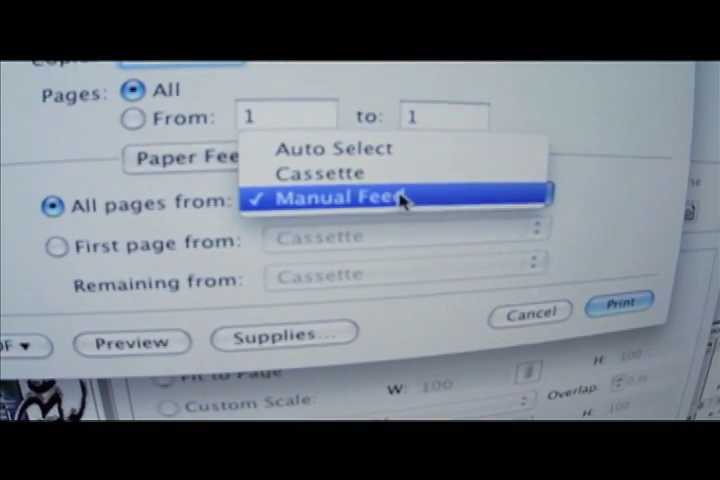
Select Manual Feed as the paper source and print the graffiti lettering artwork.
left_click(340, 192)
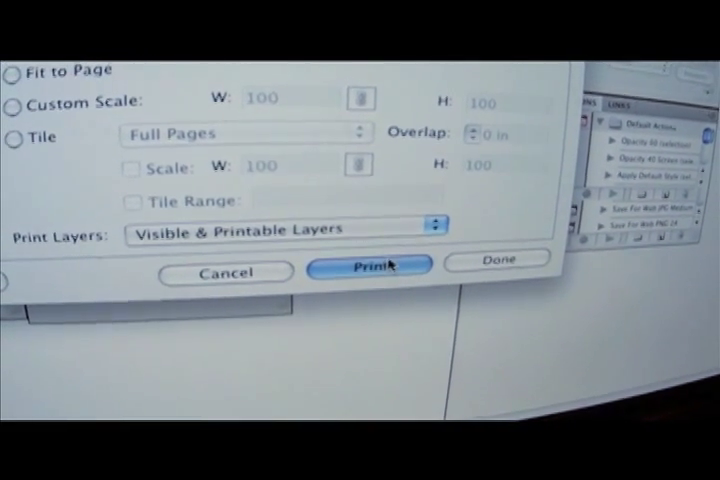
left_click(368, 272)
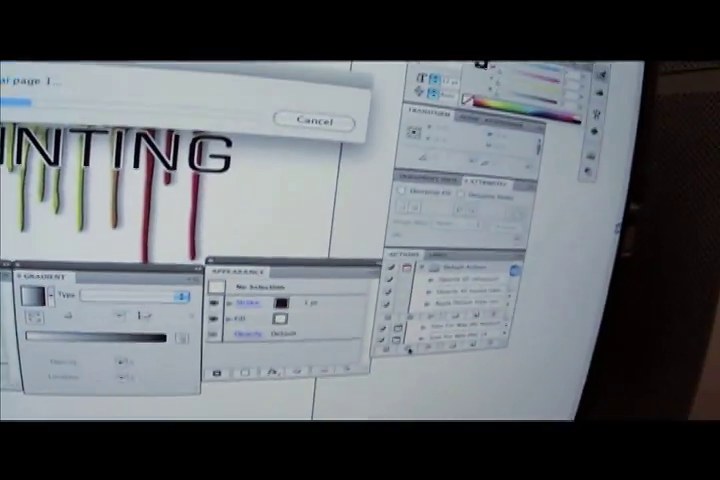